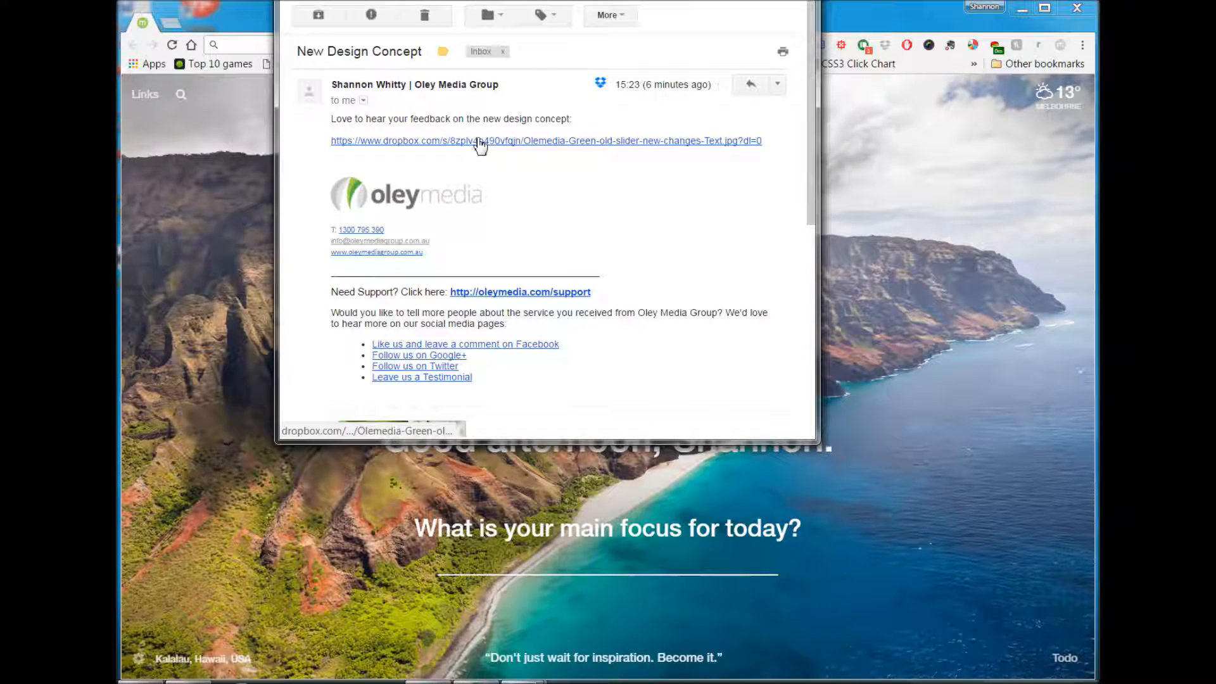
# Open the shared Dropbox link to Olemedia-Green-old-slider-new-changes-Text.jpg from the email
pyautogui.click(482, 141)
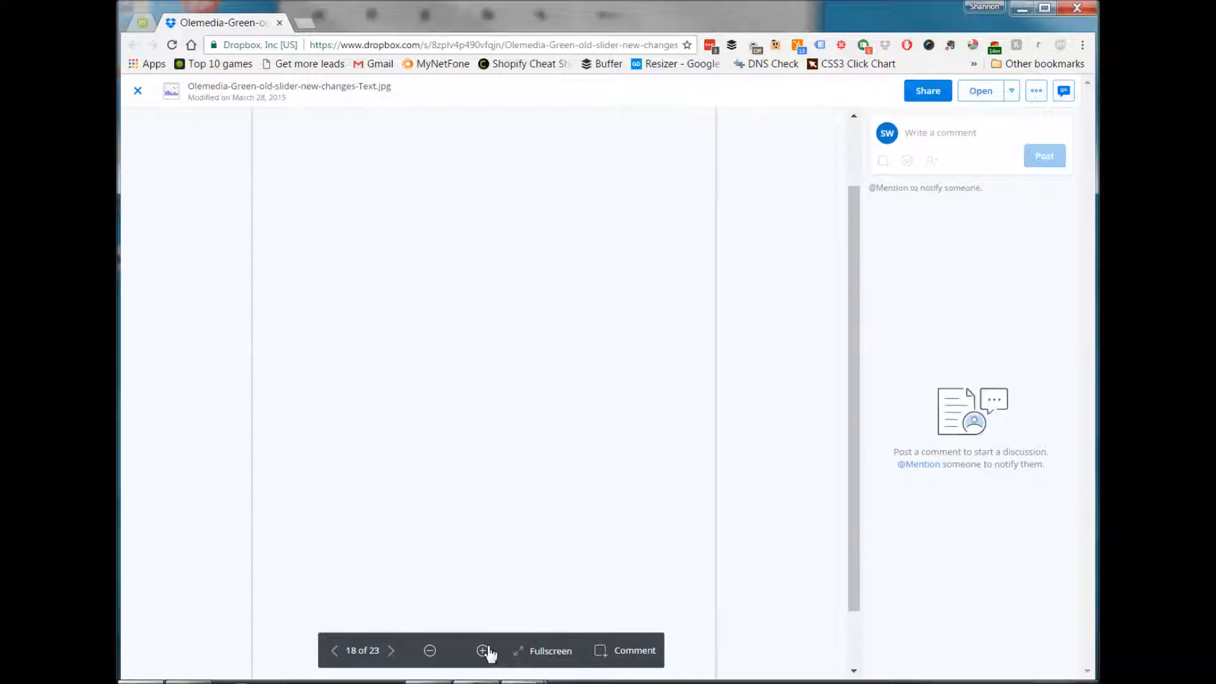
# Zoom the preview to show the full mockup and begin an area-based comment
pyautogui.click(482, 650)
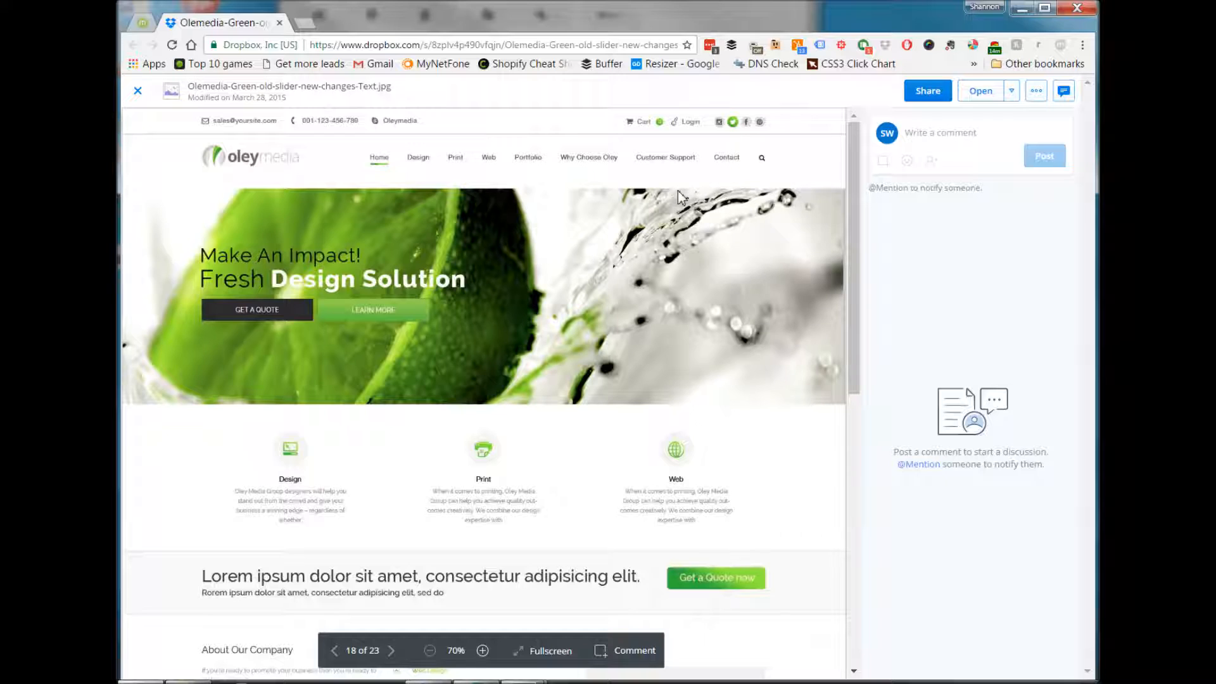
pyautogui.moveTo(427, 183)
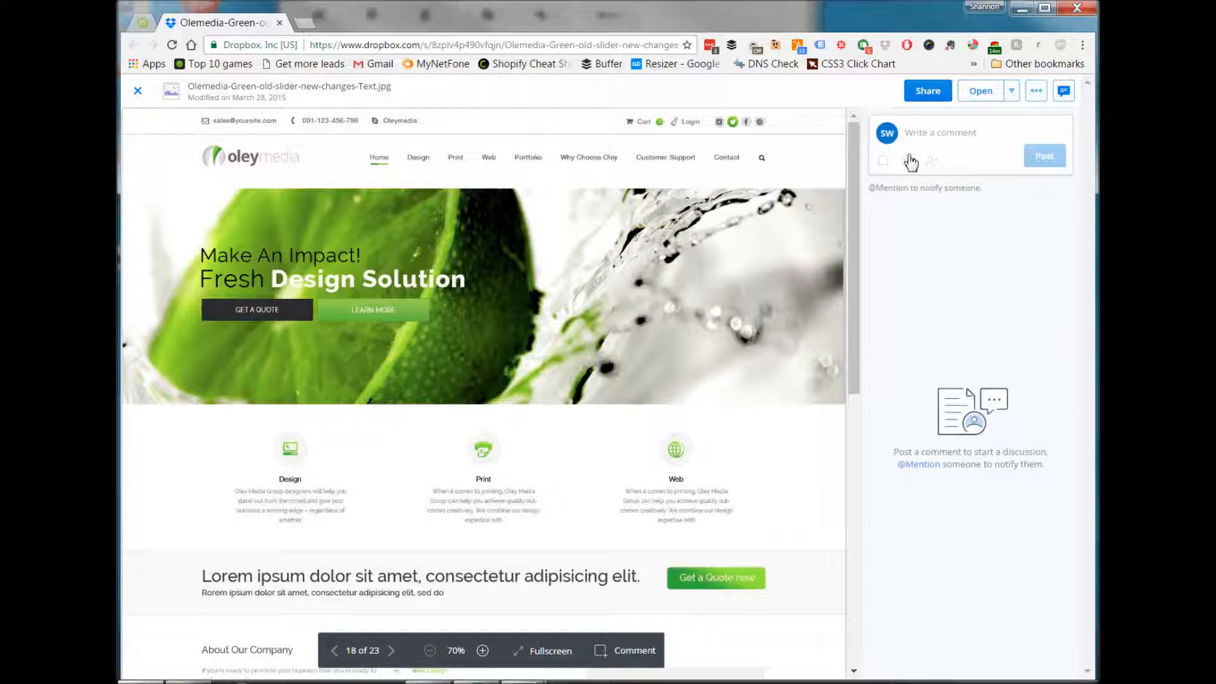
pyautogui.click(883, 161)
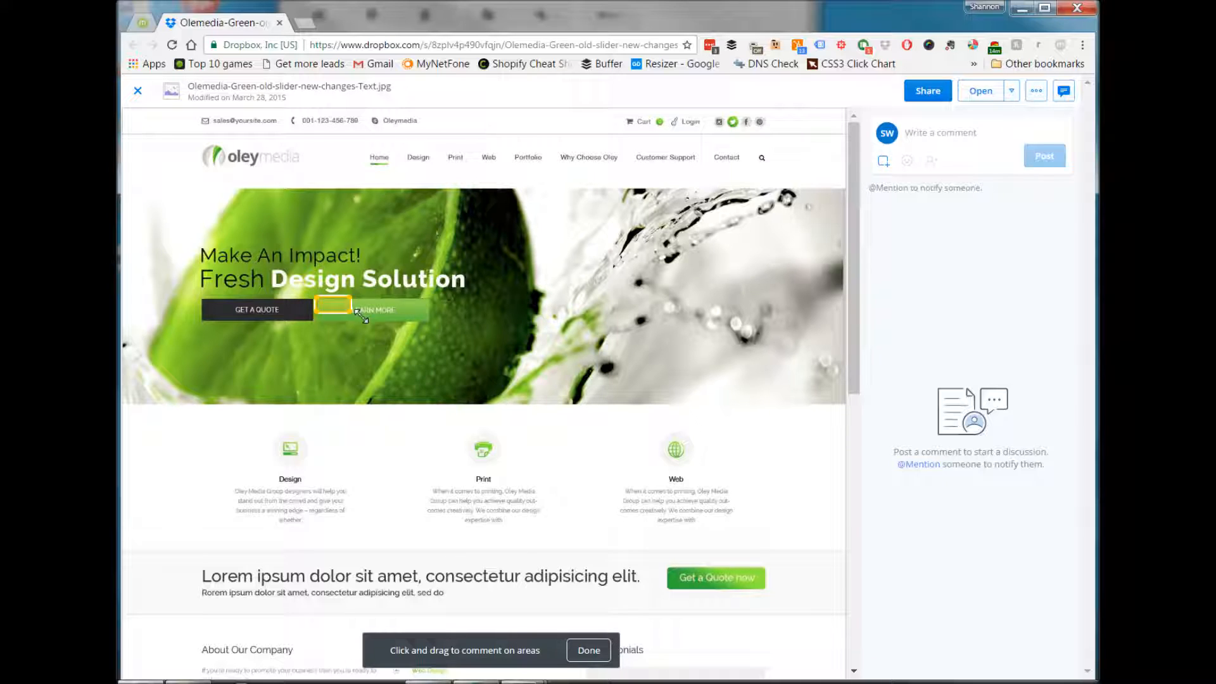
# Post 'Make this say "Contact Us"' on the LEARN MORE button, then mark the word Solution
pyautogui.click(372, 309)
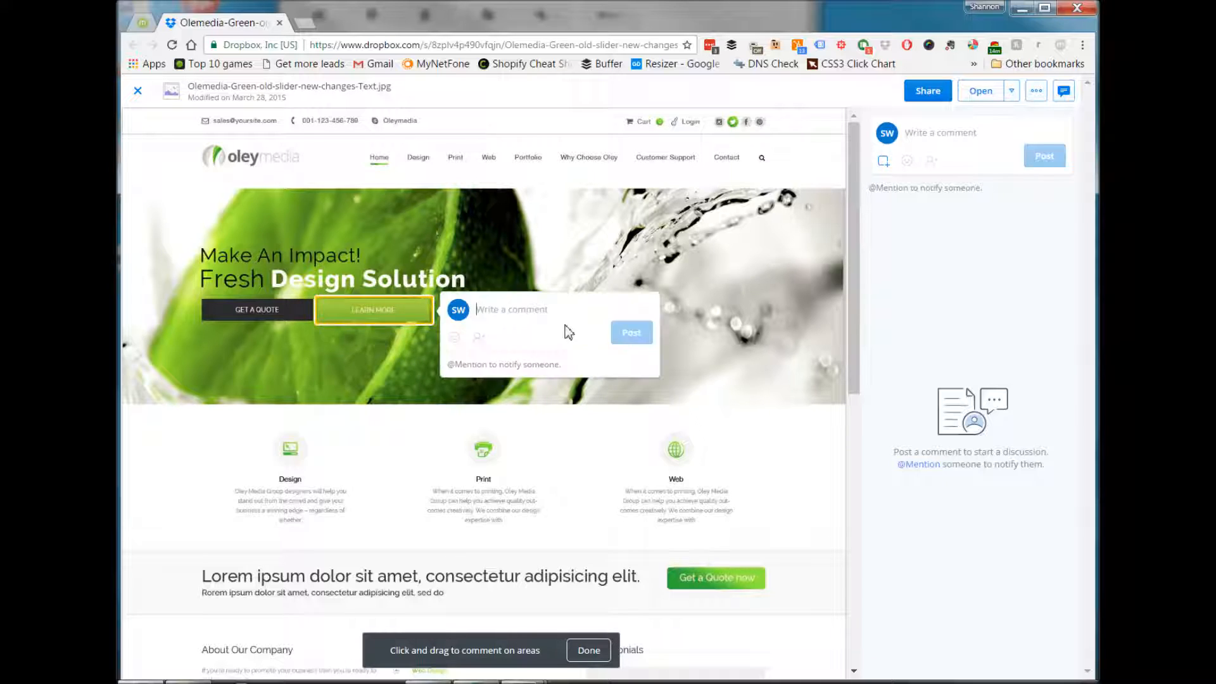
pyautogui.write('Make this say "')
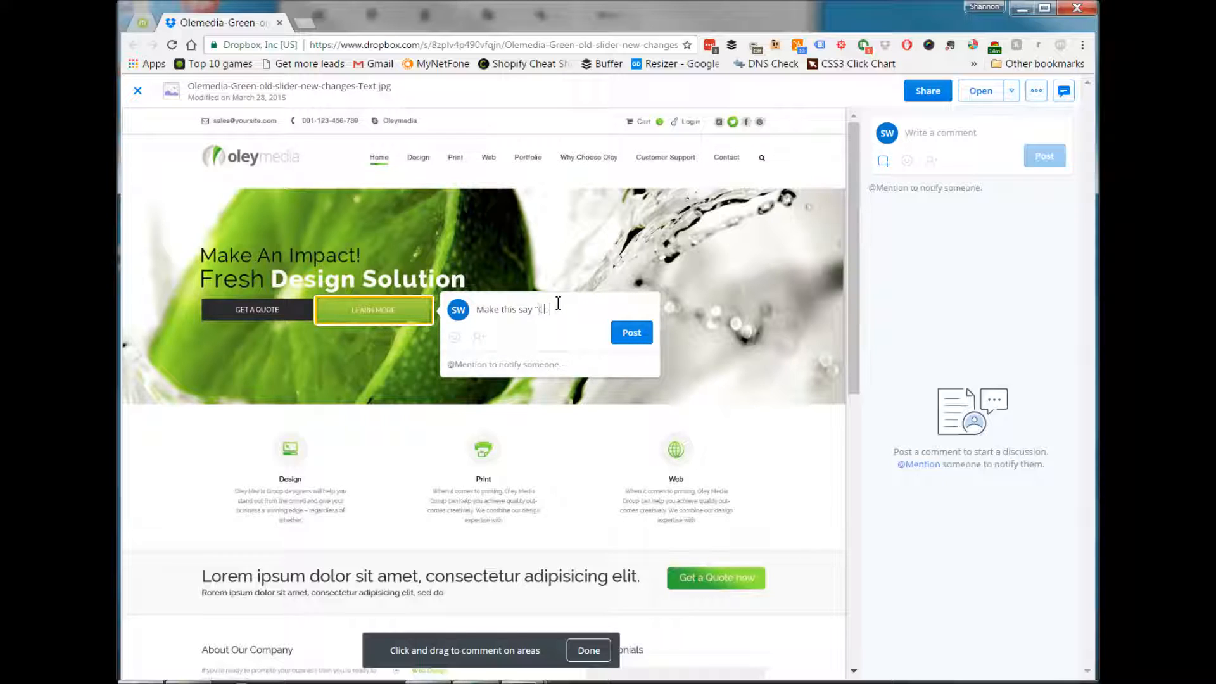
pyautogui.write('Contact Us')
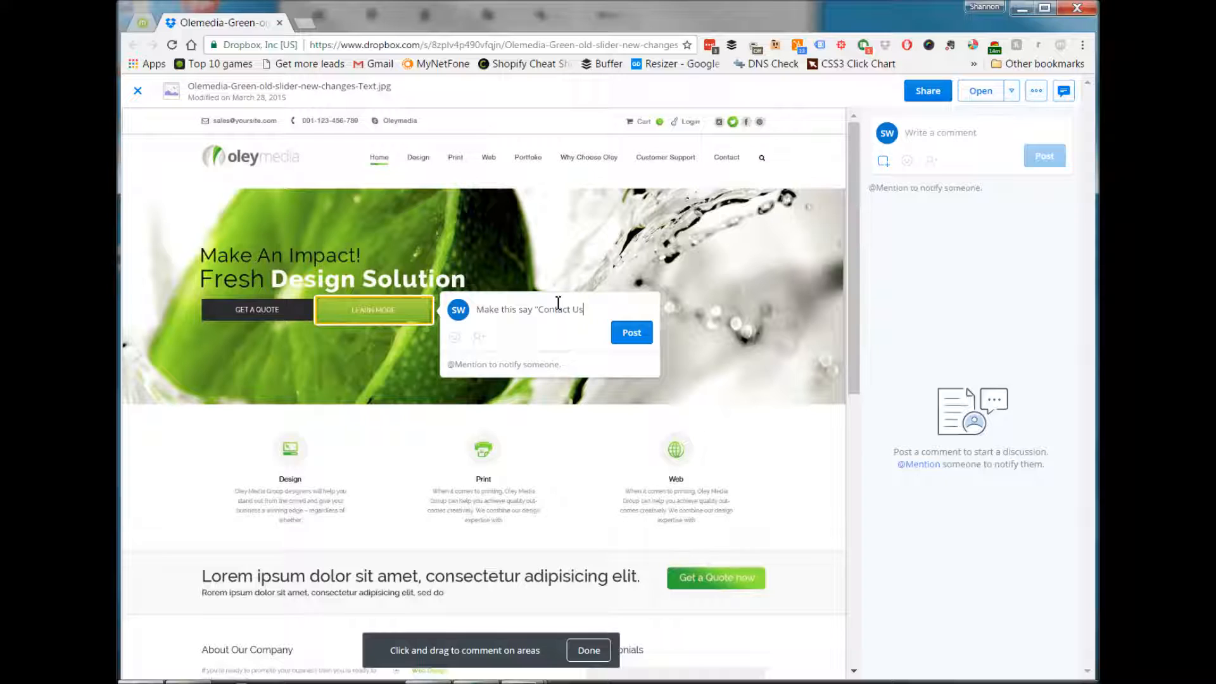
pyautogui.click(631, 331)
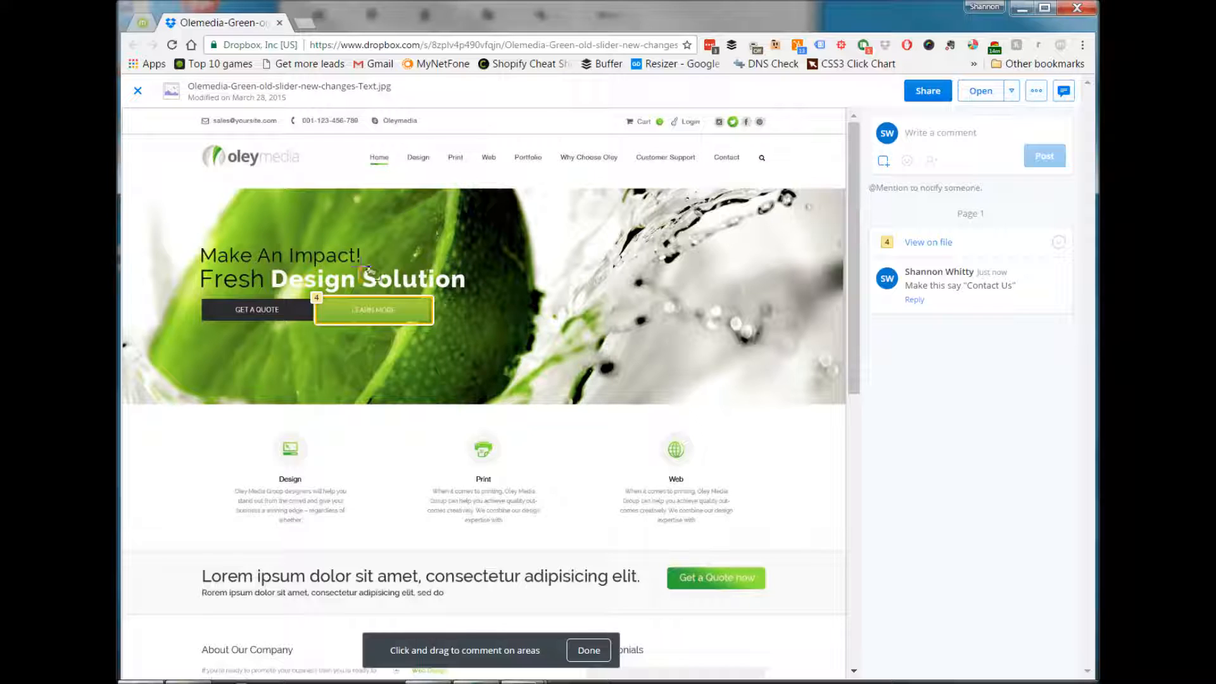
pyautogui.click(421, 280)
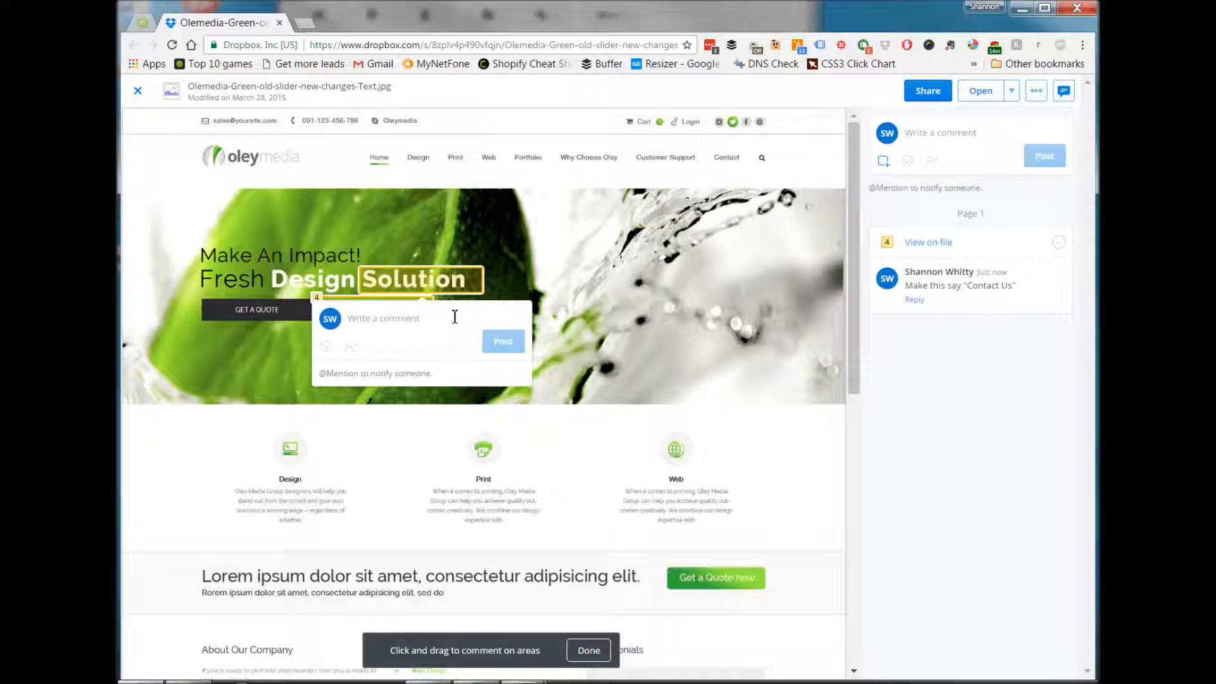
# Post the comment '"Fresh Design Solutions"' on the headline word Solution
pyautogui.write('"Fresh Design "')
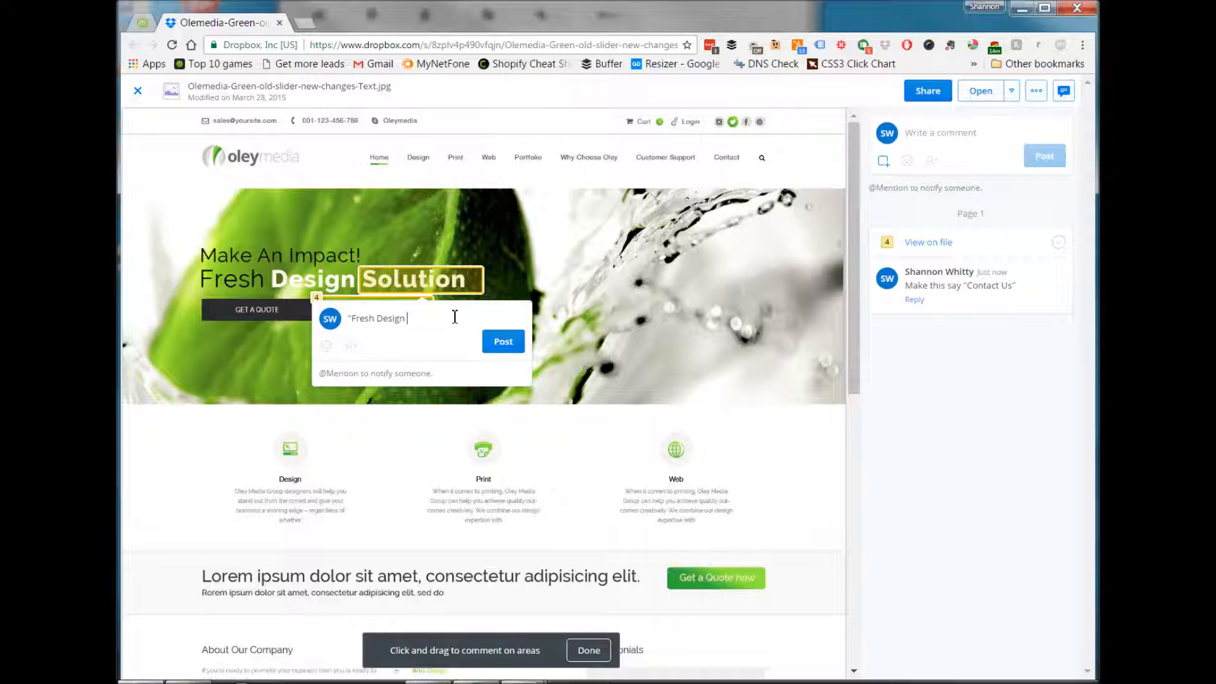
pyautogui.write('Solutions"')
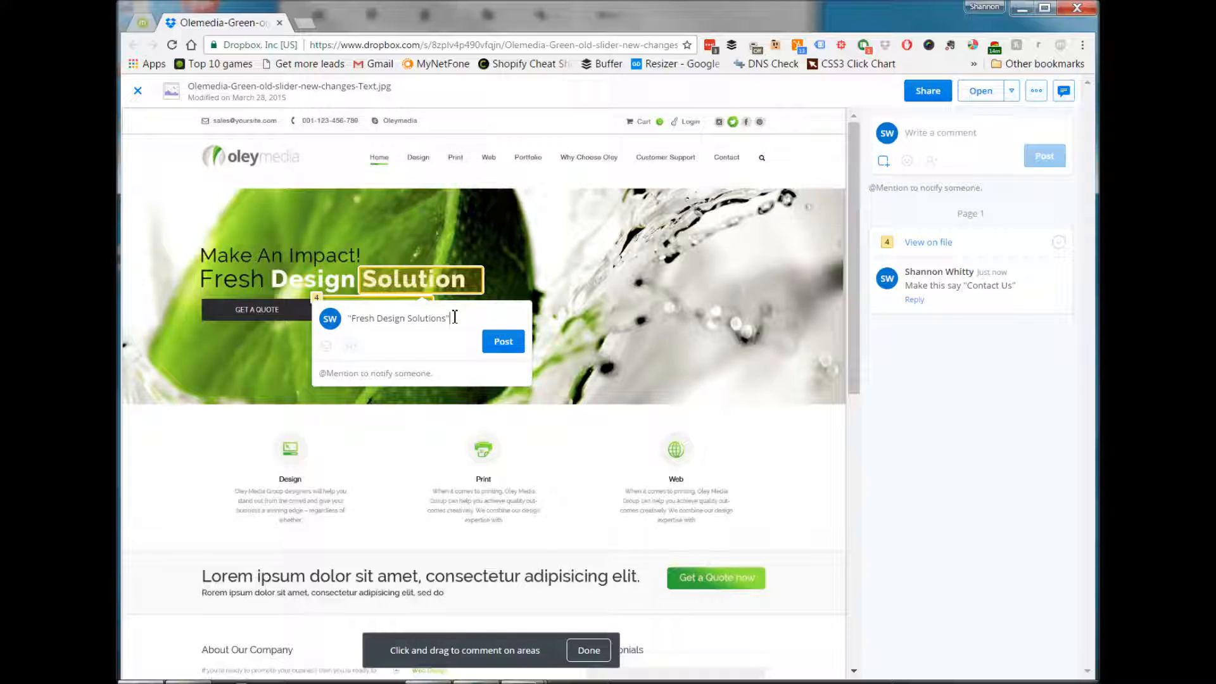
pyautogui.click(503, 341)
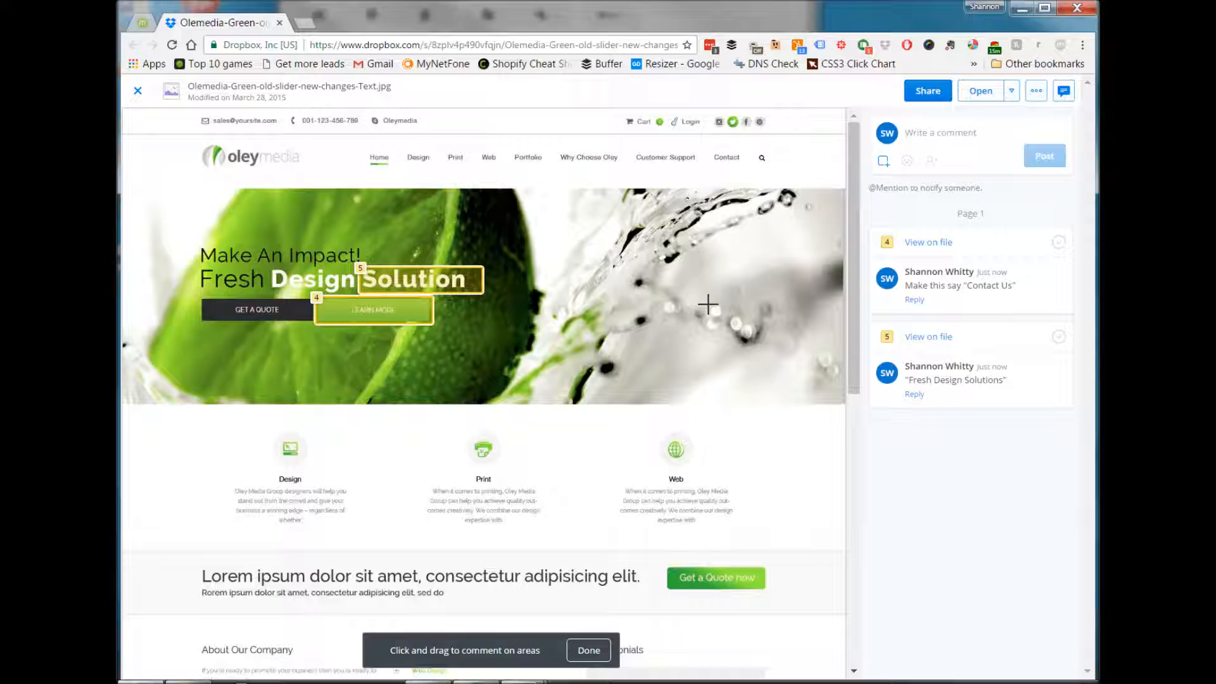
pyautogui.moveTo(689, 122)
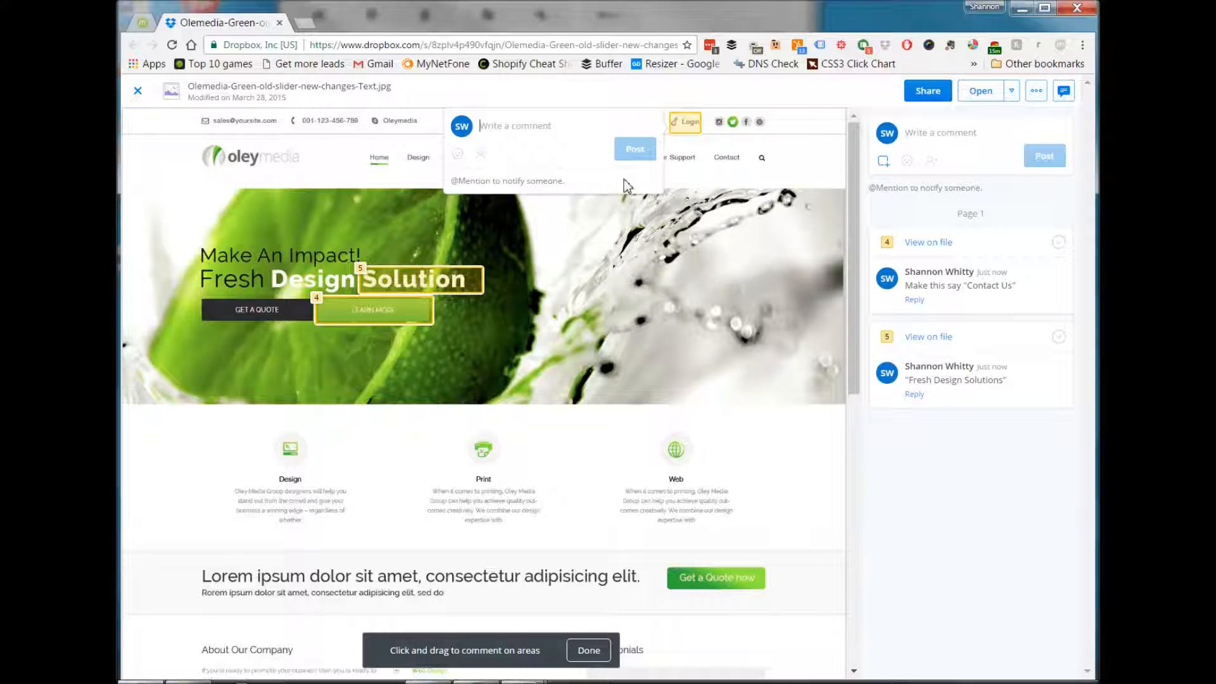
# Post 'No need for login - we don't need it' on the Login link
pyautogui.write('No need for login -')
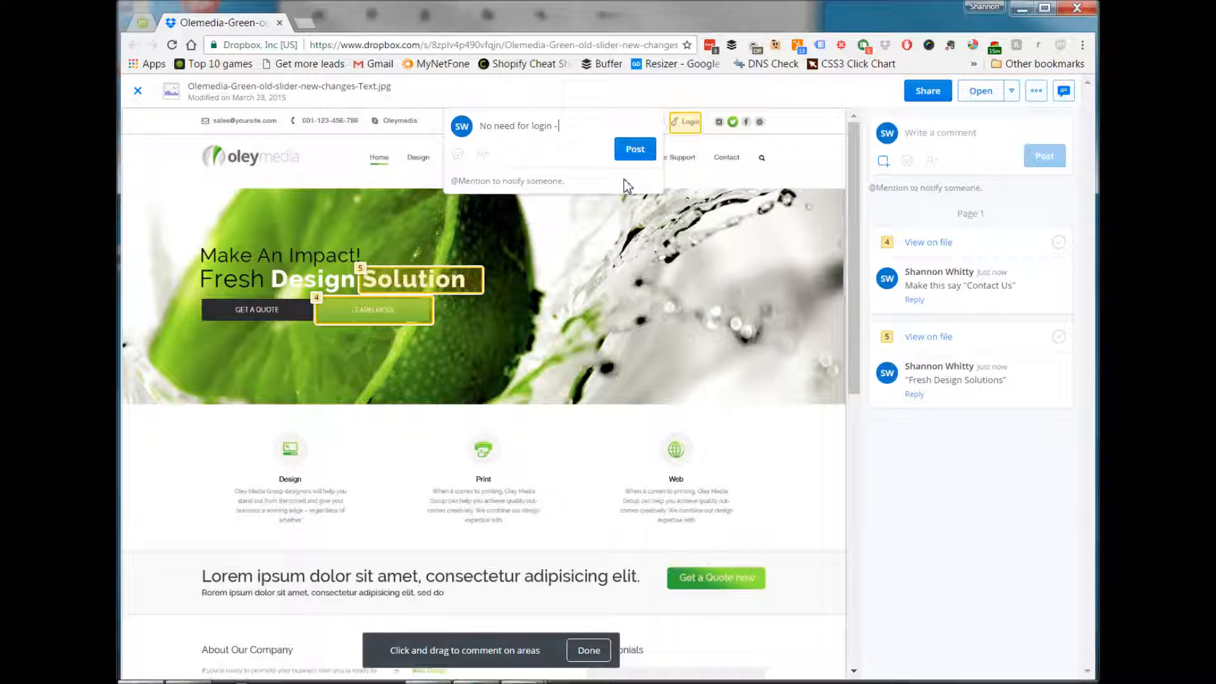
pyautogui.write('we do')
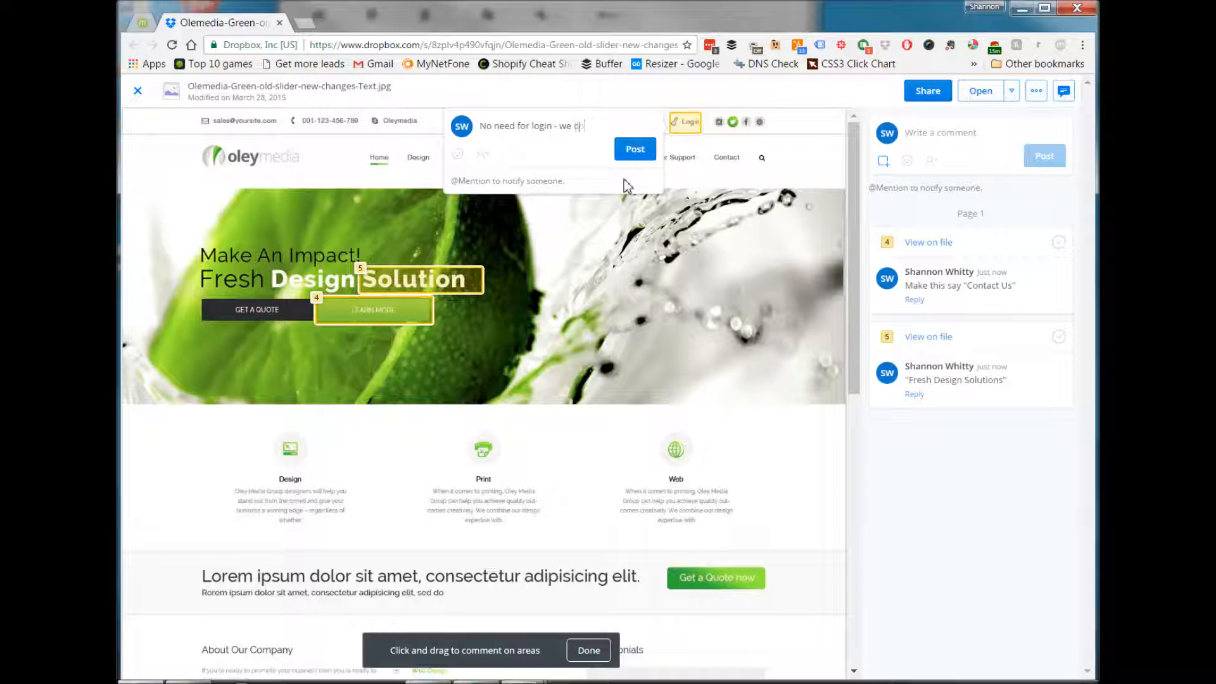
pyautogui.write('dont need it')
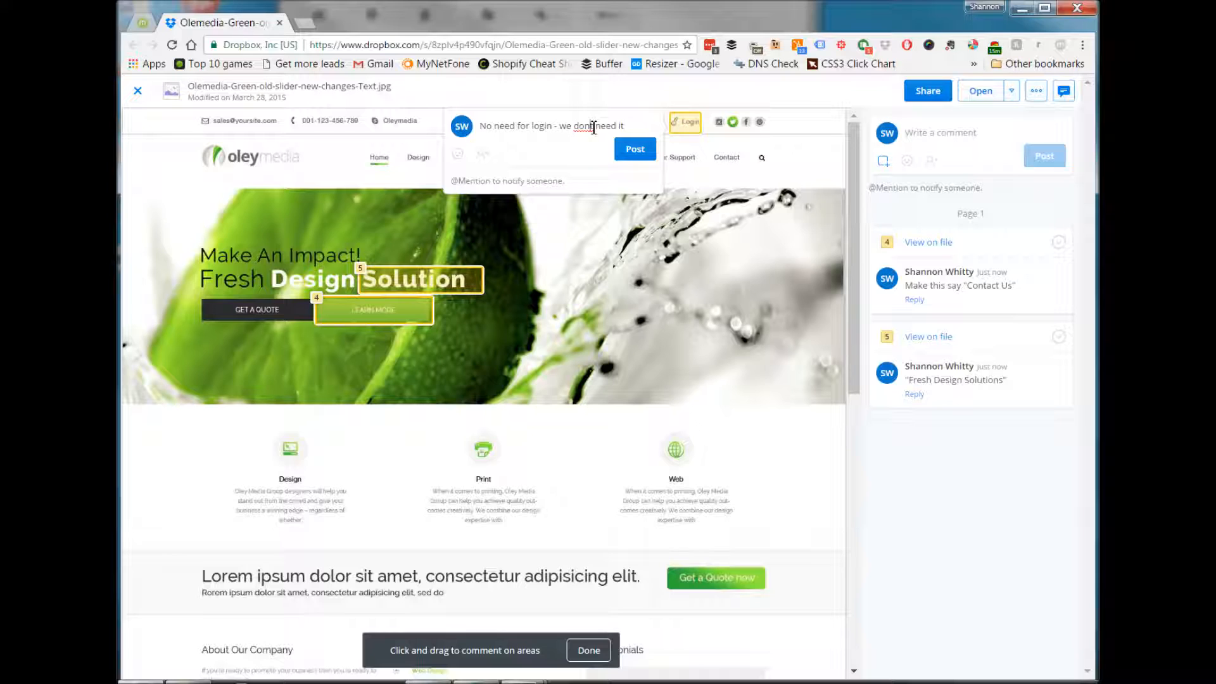
pyautogui.click(634, 148)
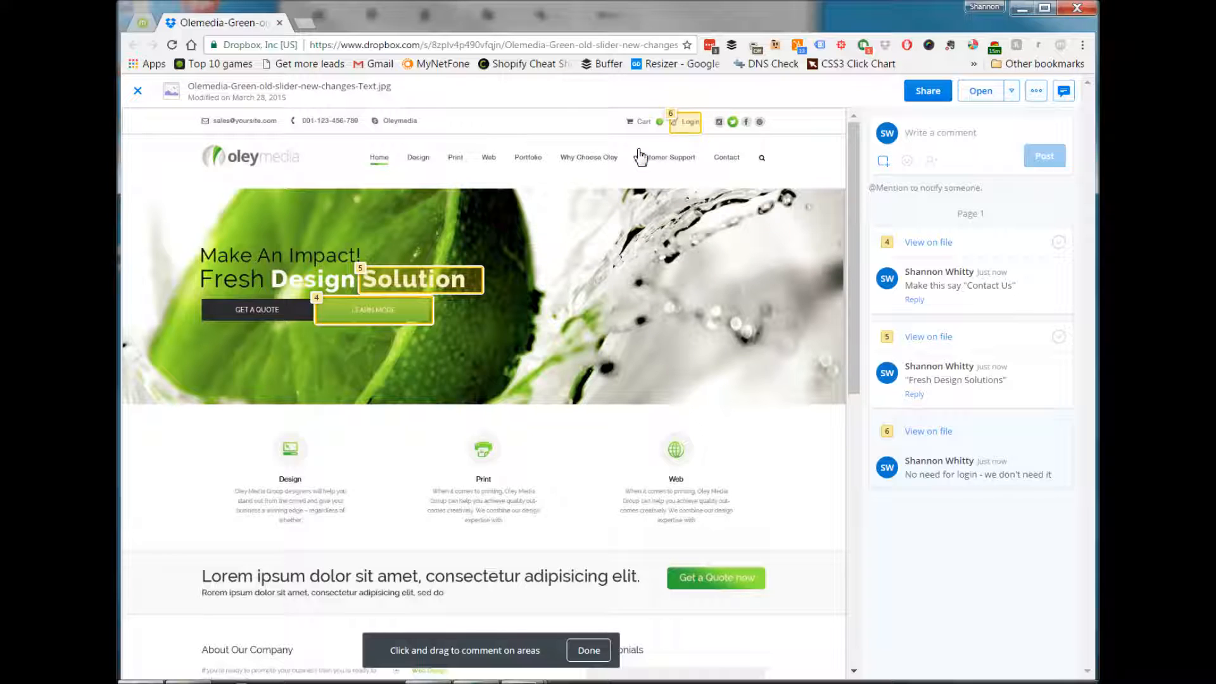